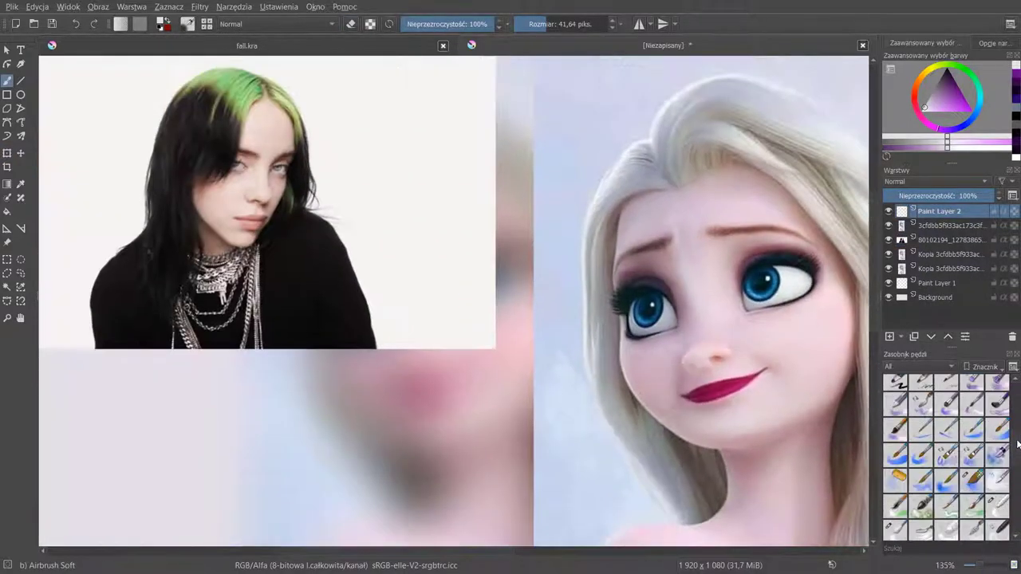
Step: Add new paint layers (Paint Layer 3 and 4) above the Elsa portrait
click(949, 225)
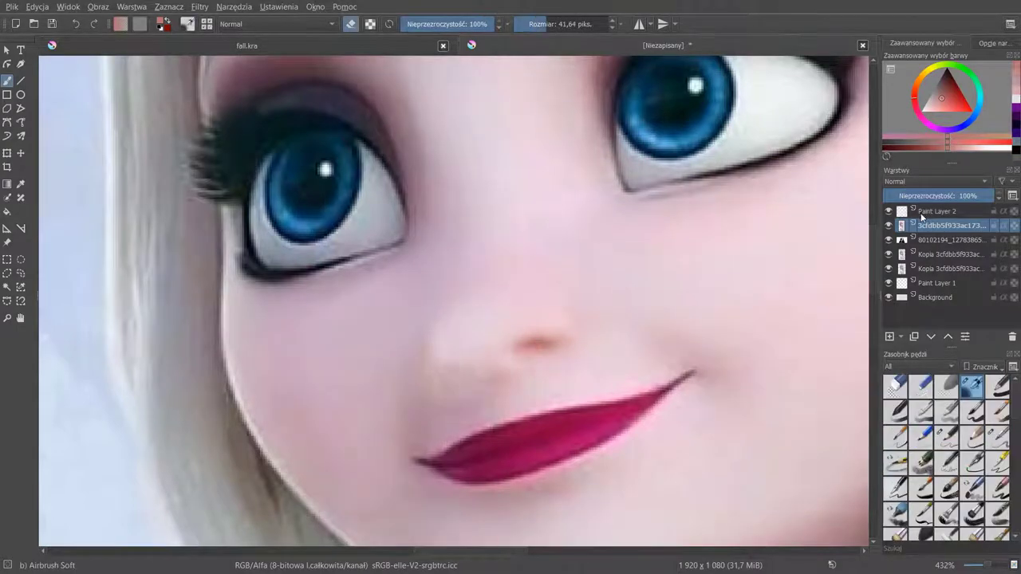
click(938, 211)
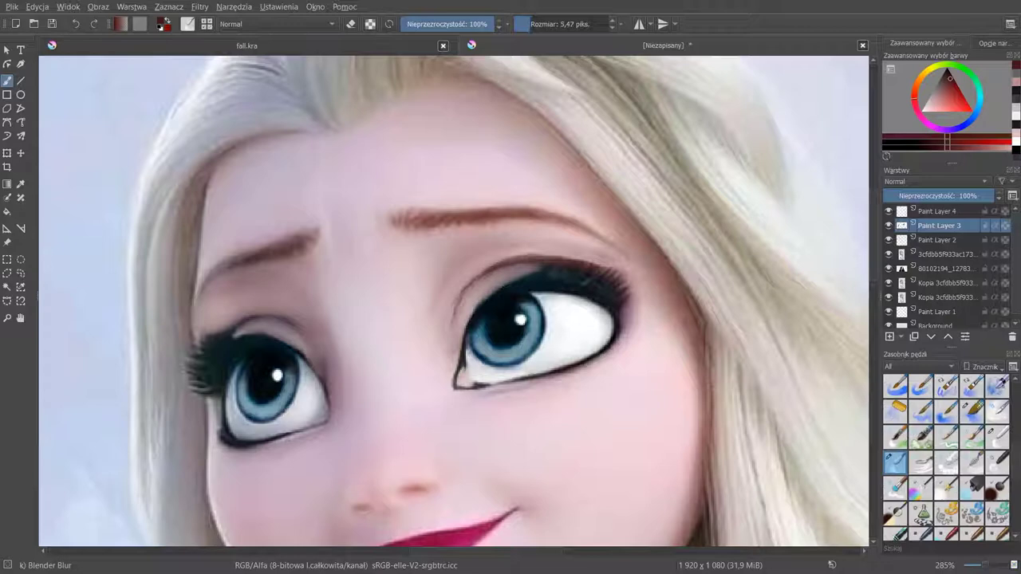
Step: Switch to the thin Pencil-4 Soft brush for drawing lashes and adjust the view
click(945, 254)
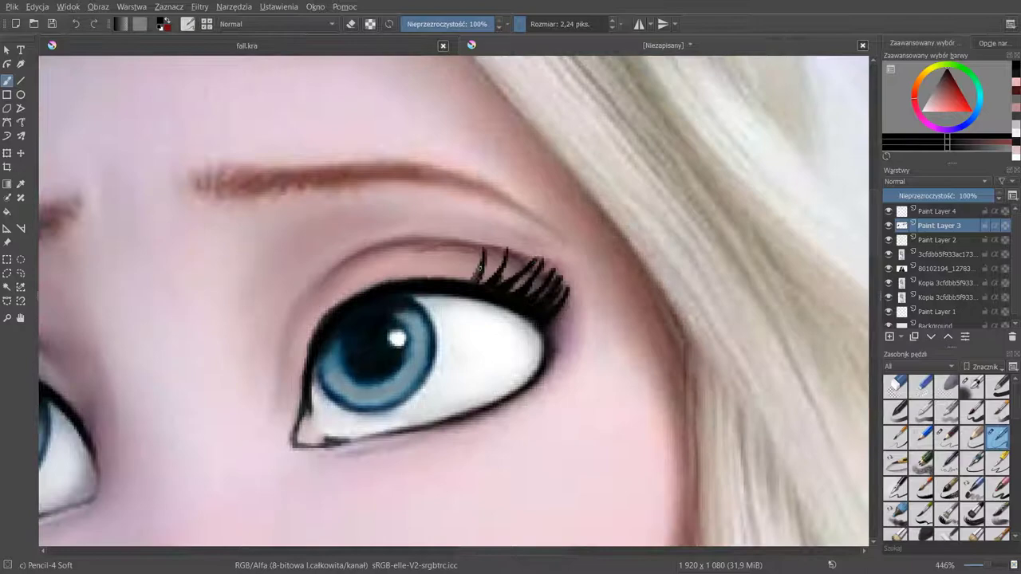
scroll(up, 3)
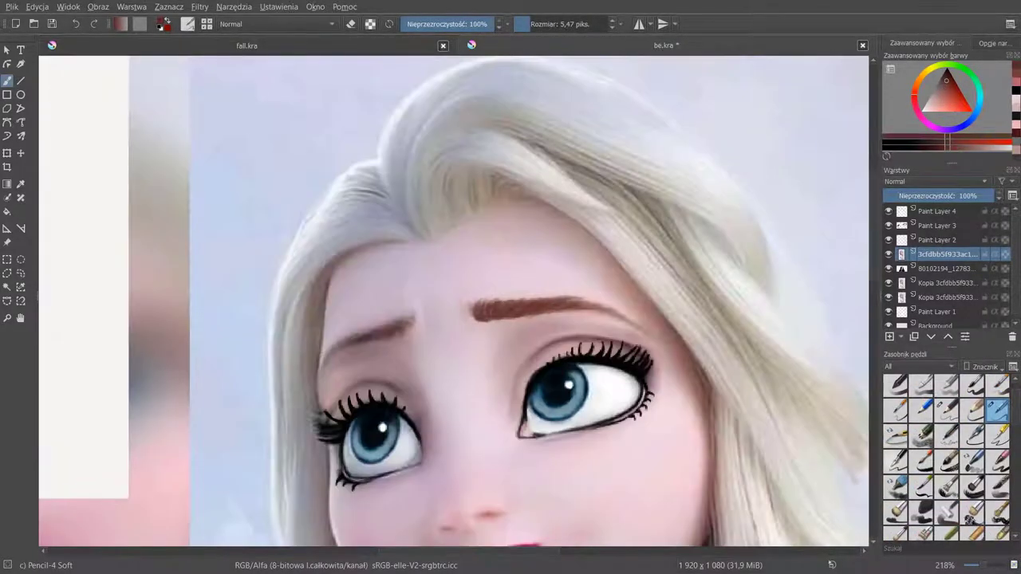
Step: Adjust the view of Elsa's face and choose black as the hair painting colour
scroll(up, 3)
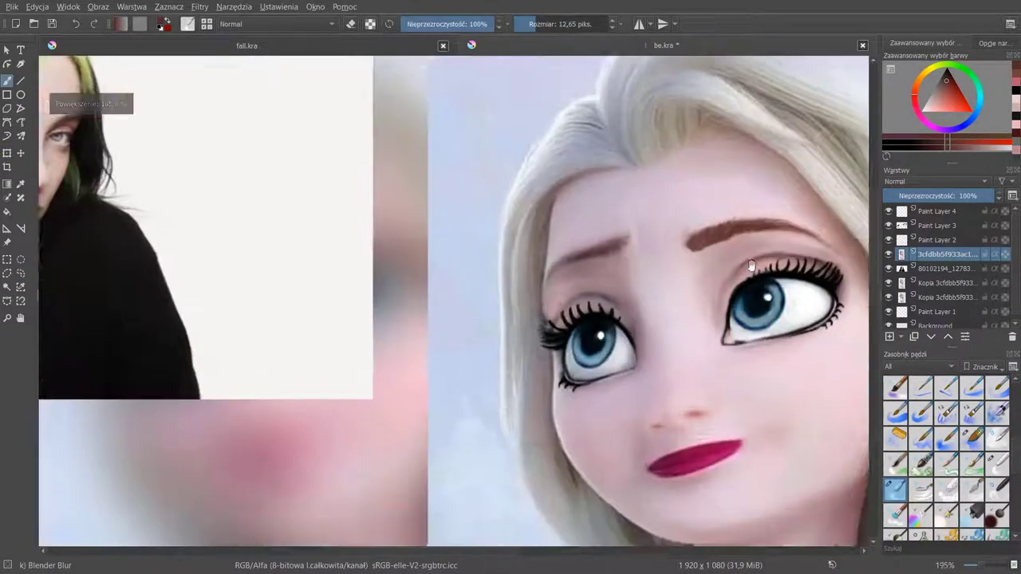
scroll(up, 3)
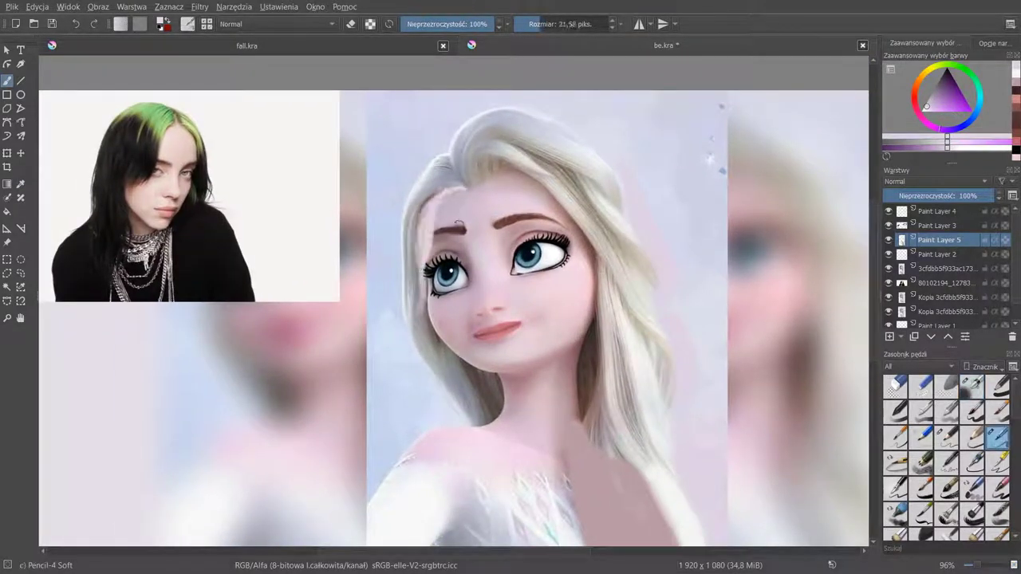
click(972, 385)
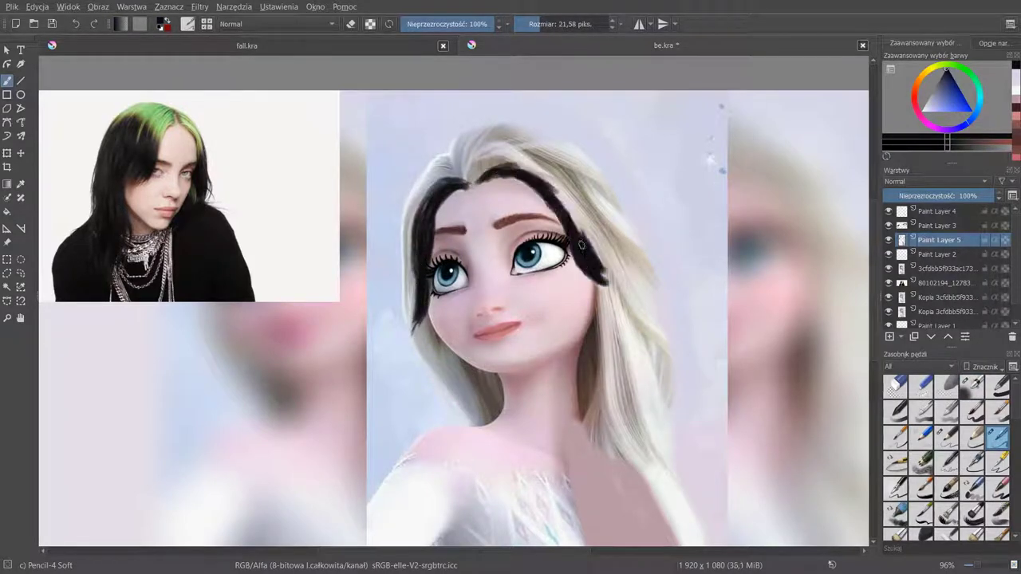
Step: Paint black hair strands along Elsa's hairline on Paint Layer 5
drag(454, 164, 427, 215)
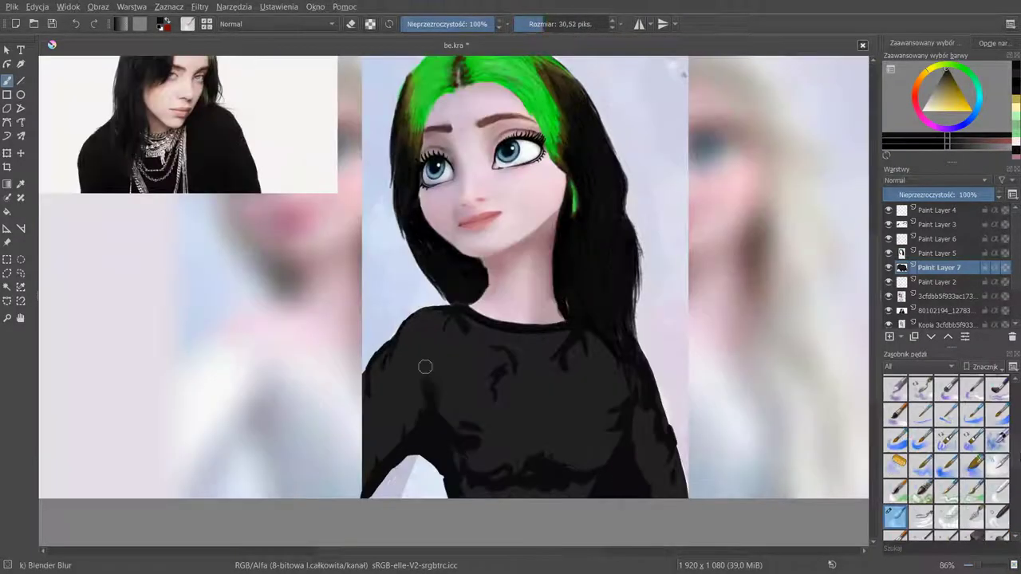
Step: Blend the shading on the black top and bring up the image filters list
drag(425, 366, 631, 464)
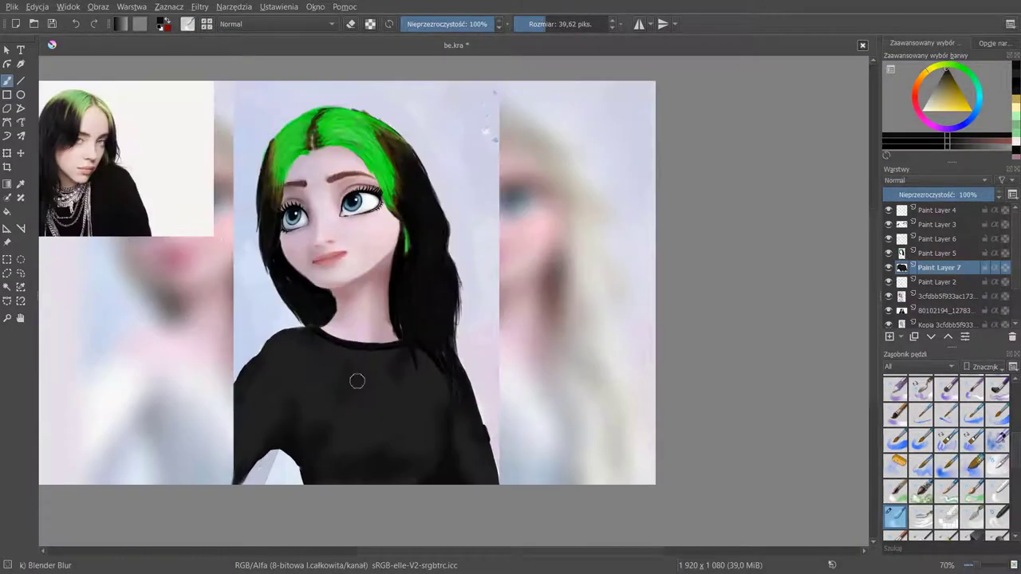
scroll(up, 3)
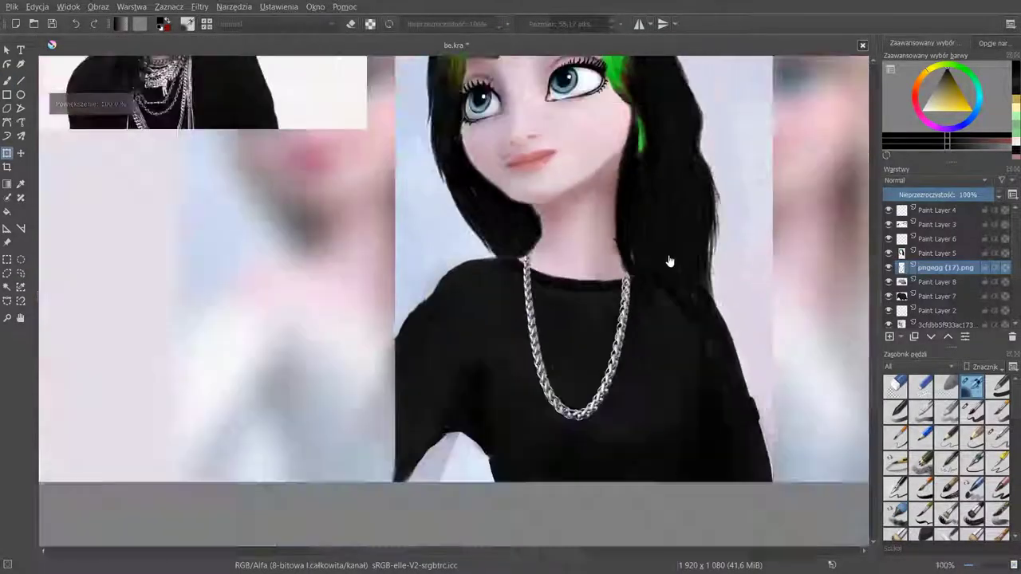
click(199, 7)
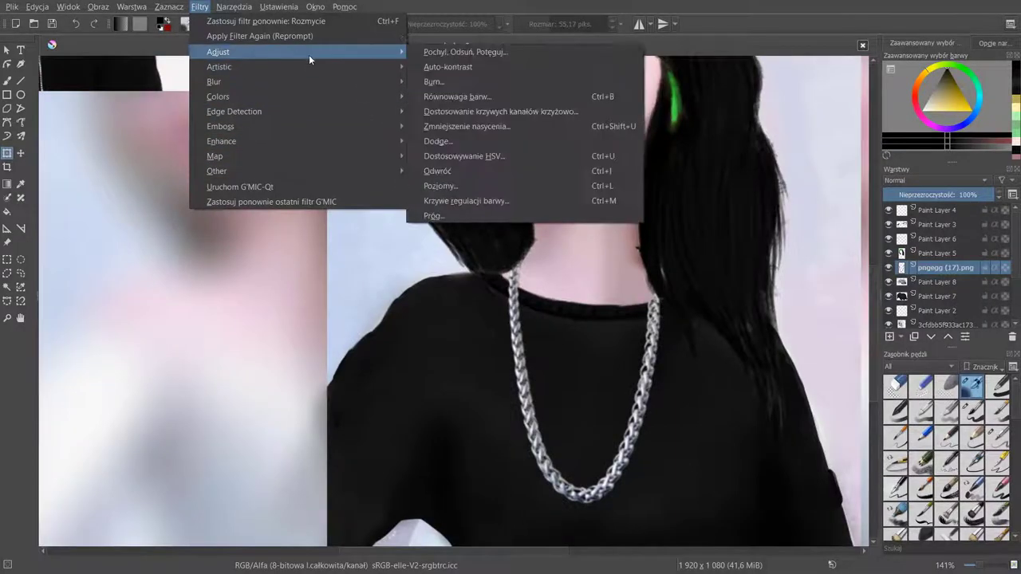